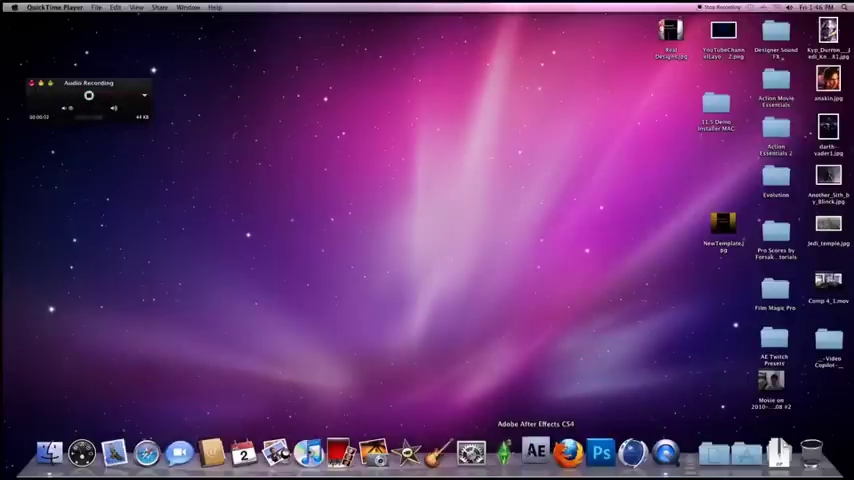
- Launch After Effects CS4 from the Dock and wait through the splash screen
click(535, 452)
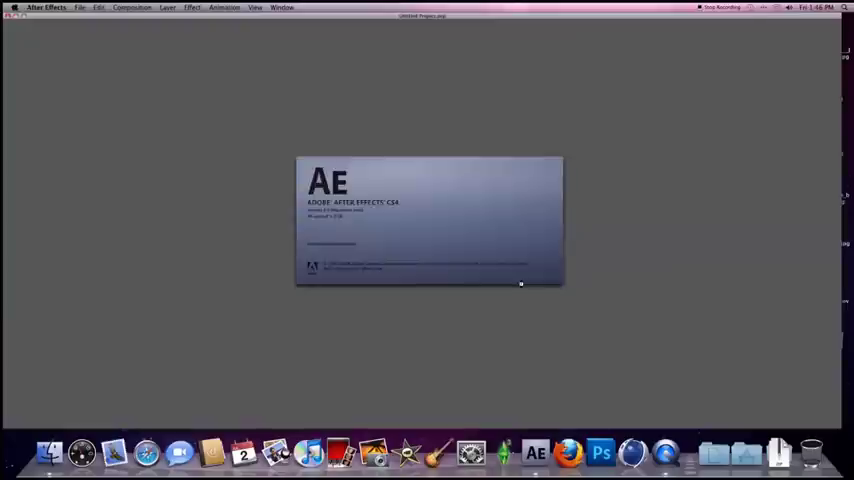
- Create Comp 1 with the HDV/HDTV 720 preset
click(132, 7)
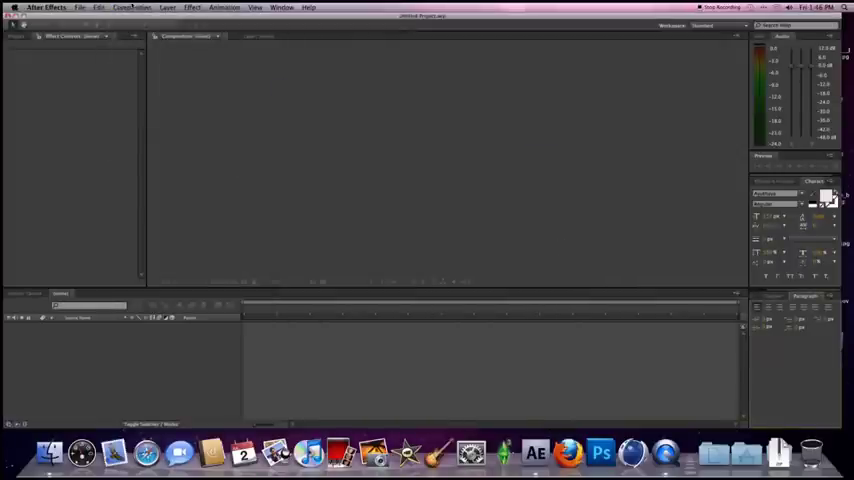
click(132, 7)
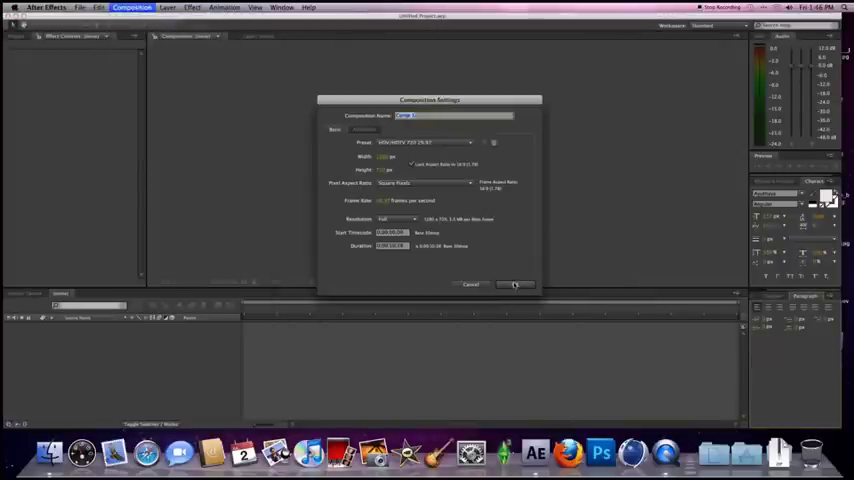
click(513, 285)
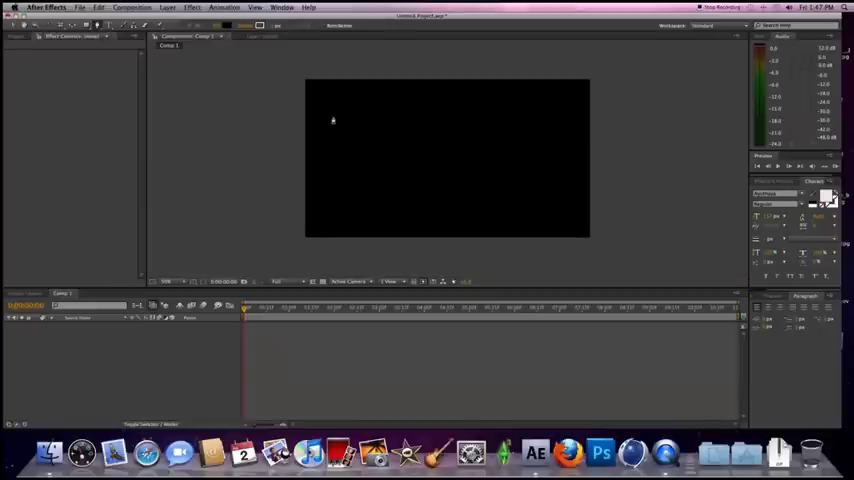
- Draw a jagged open path across the comp viewer, creating Shape Layer 1
drag(335, 118, 500, 167)
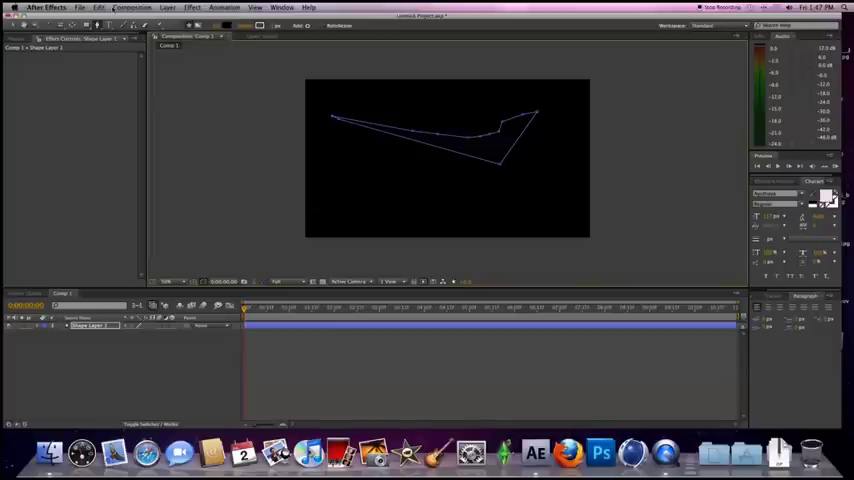
- Pre-compose Shape Layer 1 into the nested Shape Layer 1 Comp 1
click(167, 7)
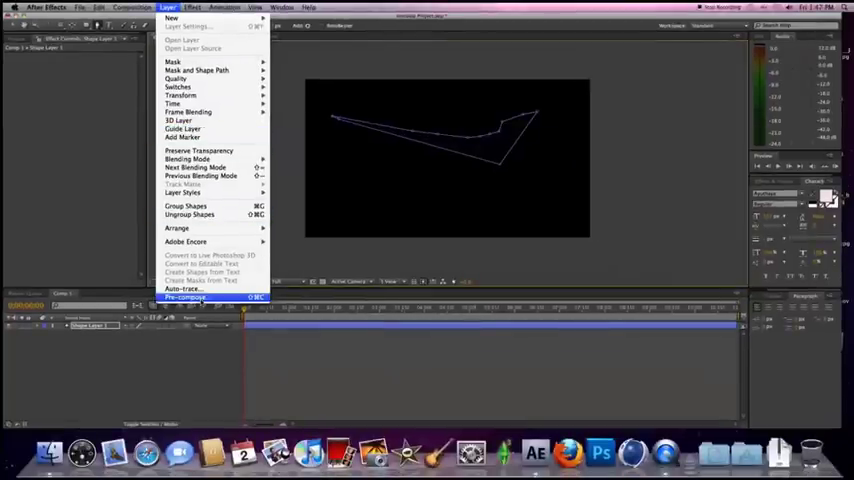
click(183, 297)
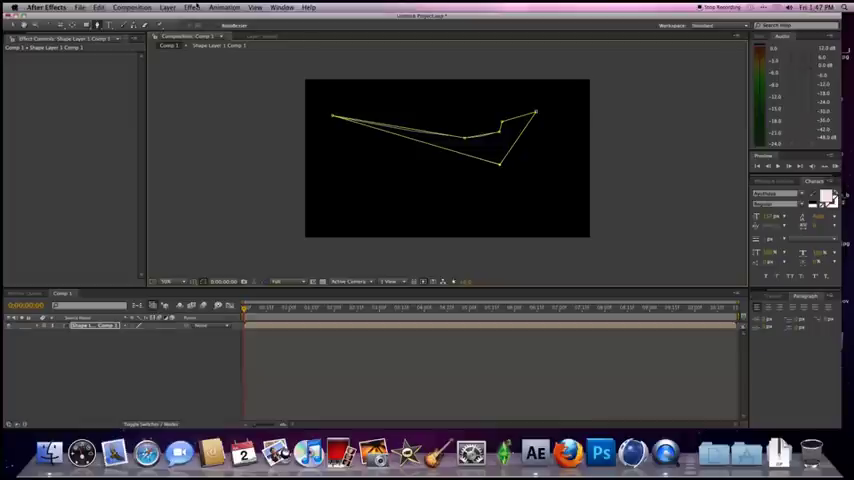
- Apply the Stroke effect to the nested comp with Paint Style On Transparent
click(191, 7)
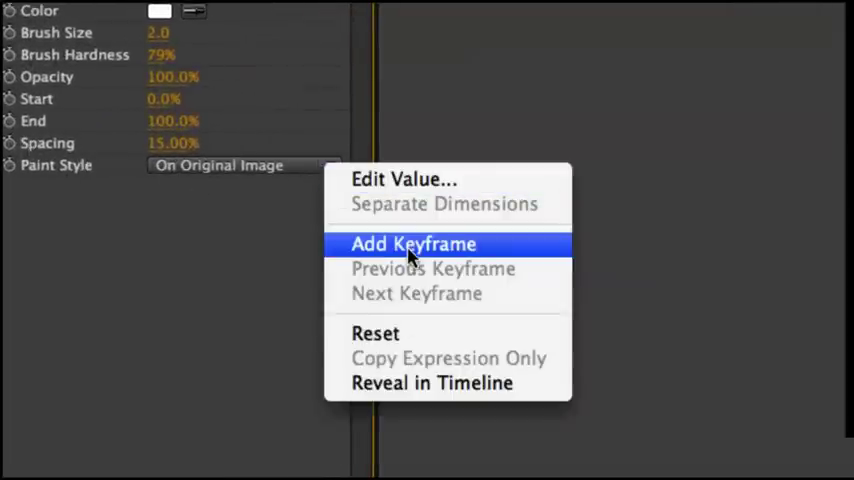
mouse_move(305, 175)
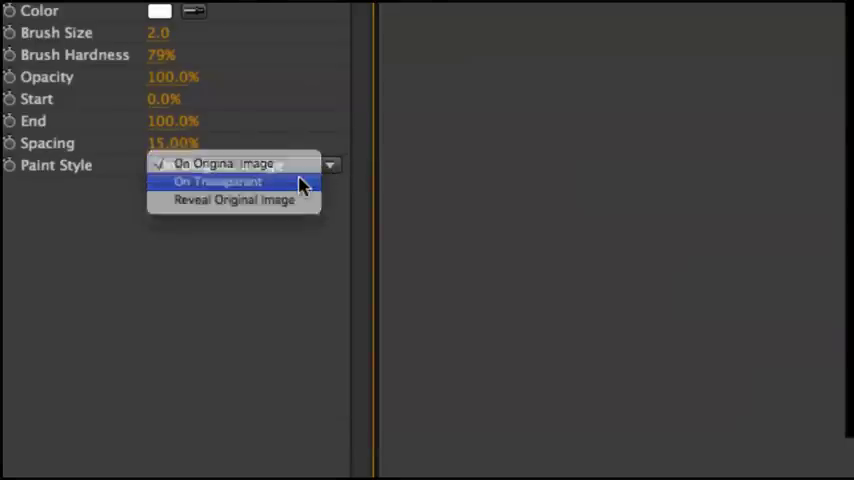
click(217, 181)
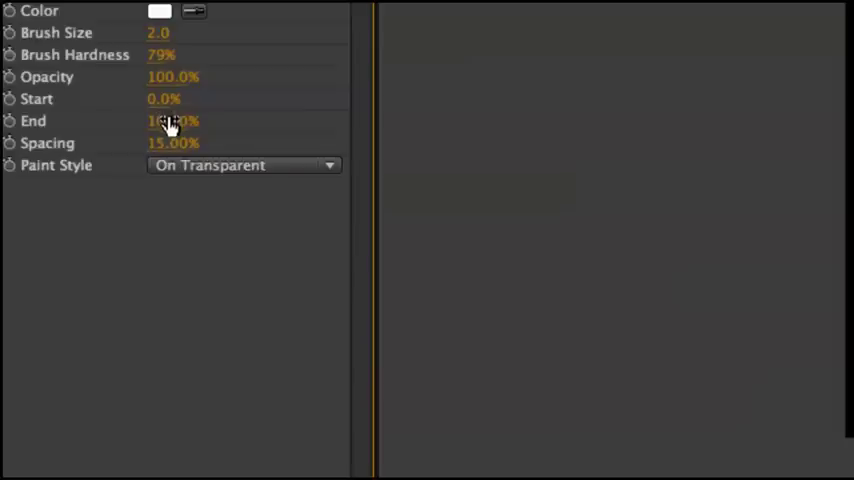